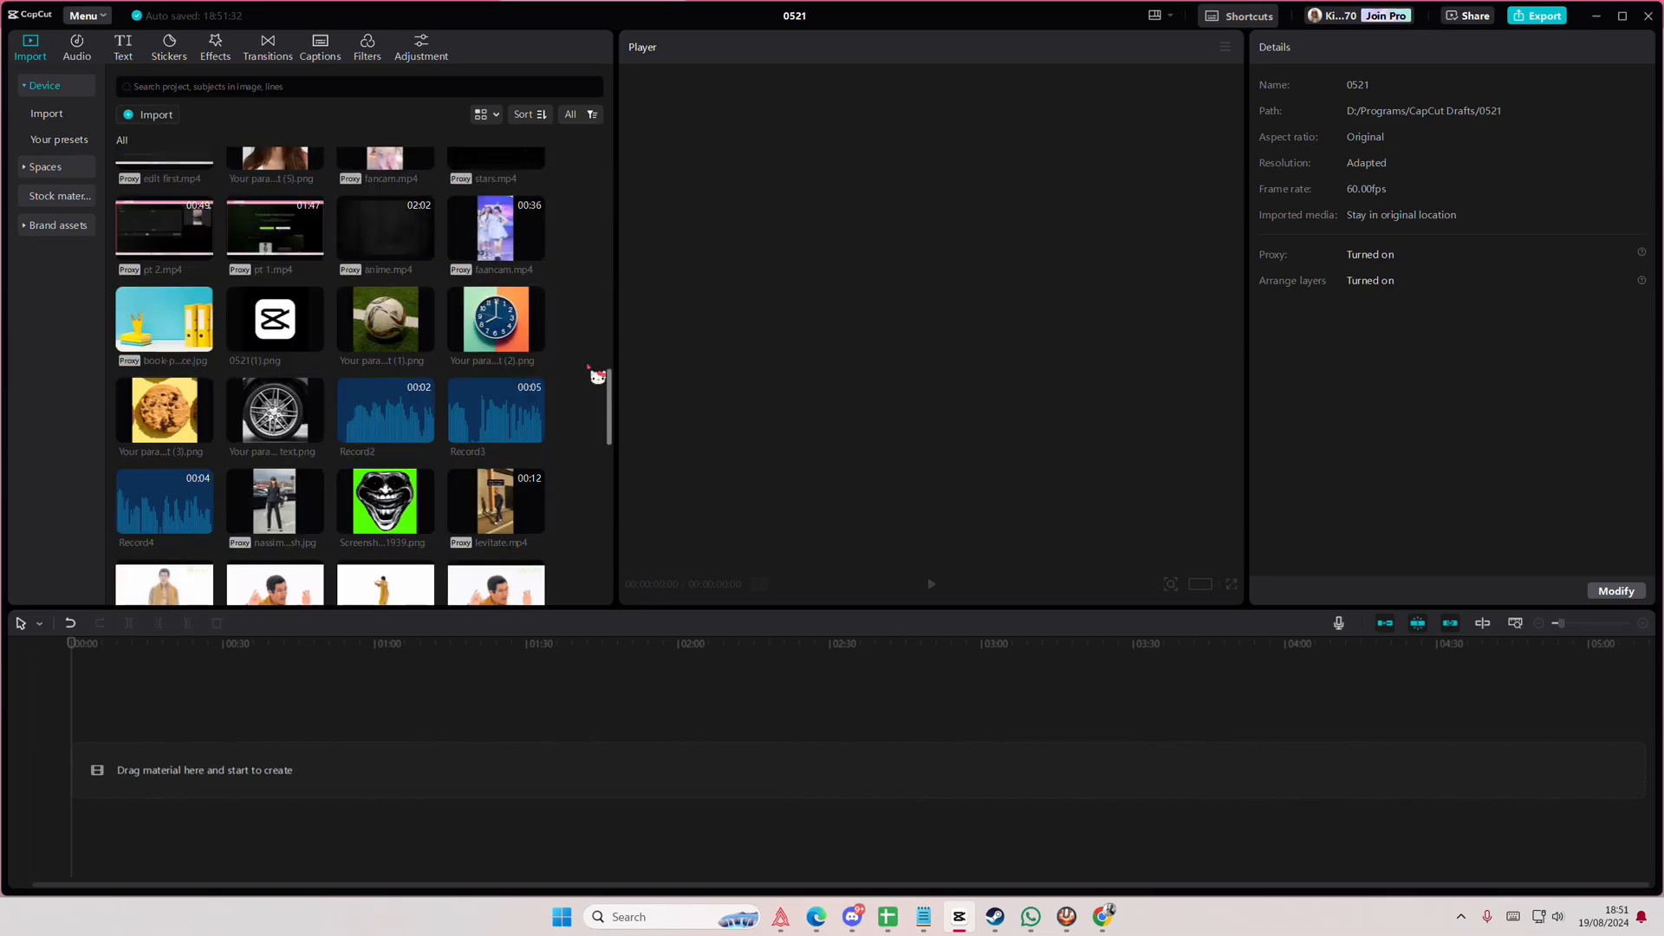
- Place meme.mp4 on the timeline and separate its audio onto its own track
scroll("down", 3)
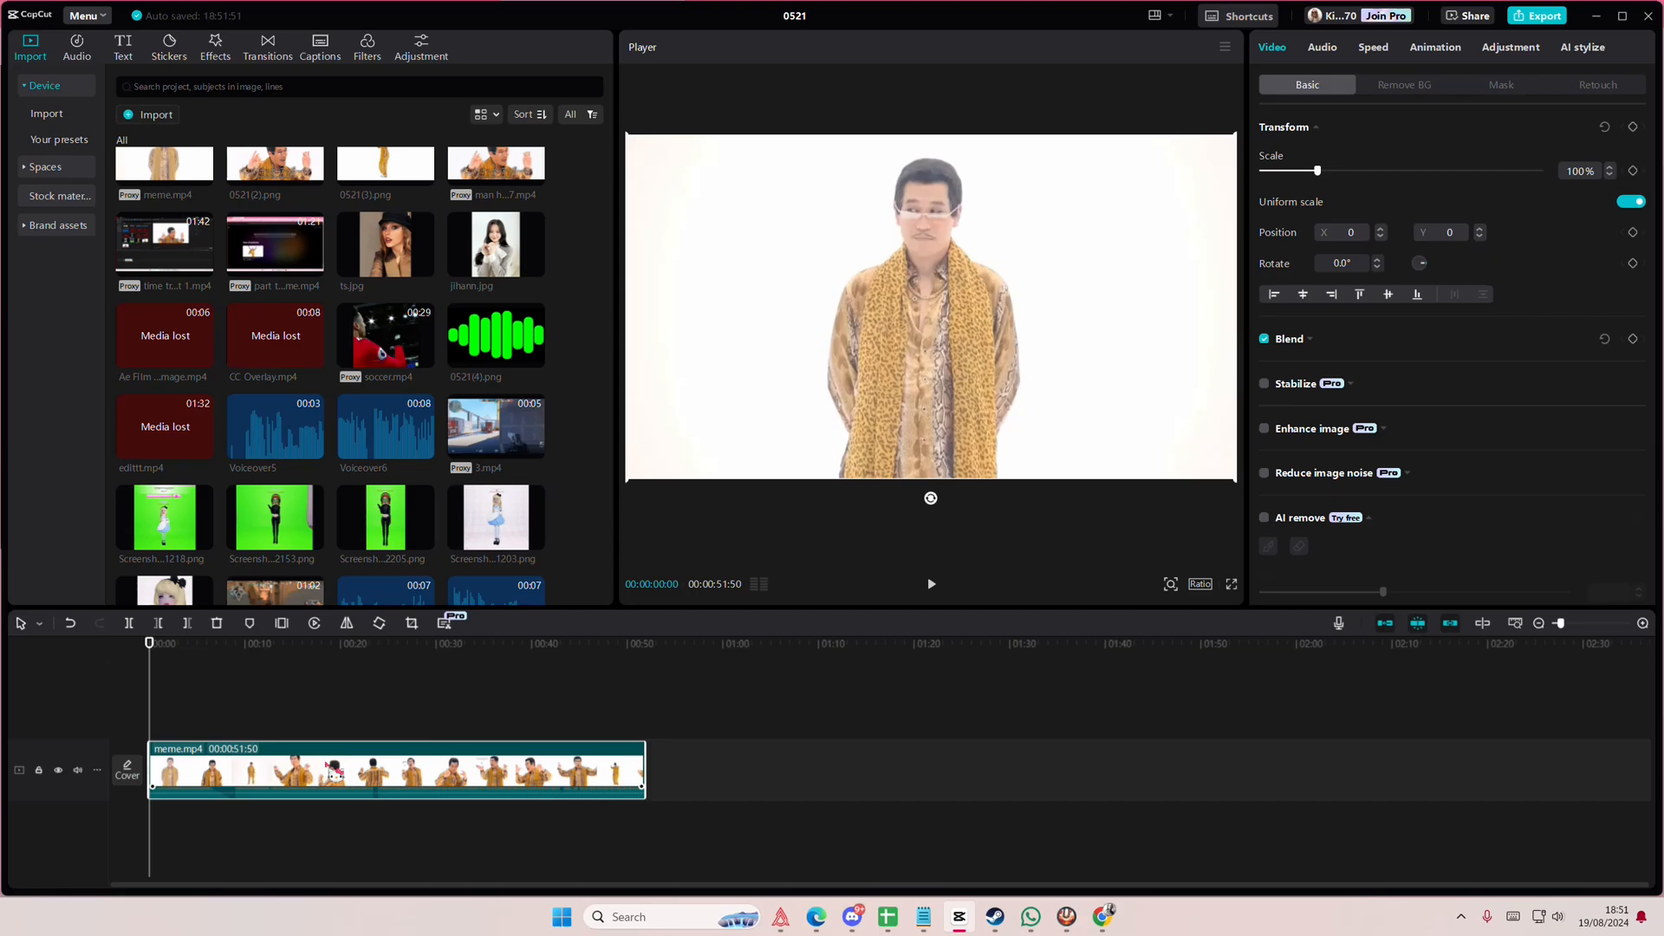
right_click(393, 769)
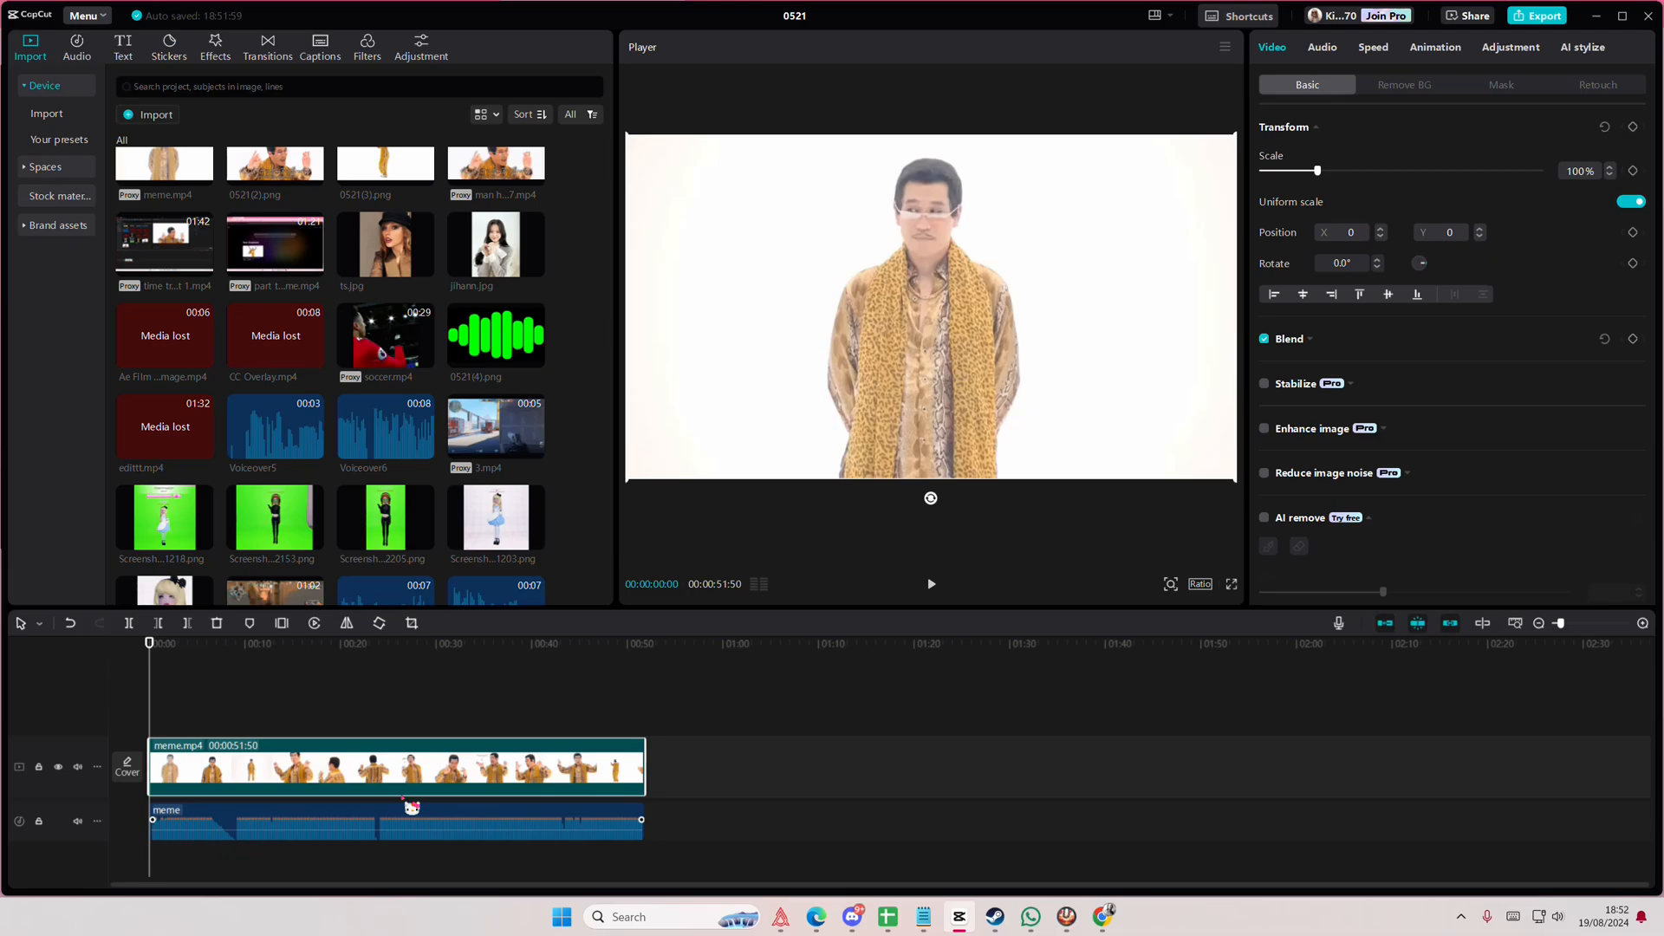
- Add the voiceover clips below the video and create one compound clip from all clips
left_click(393, 822)
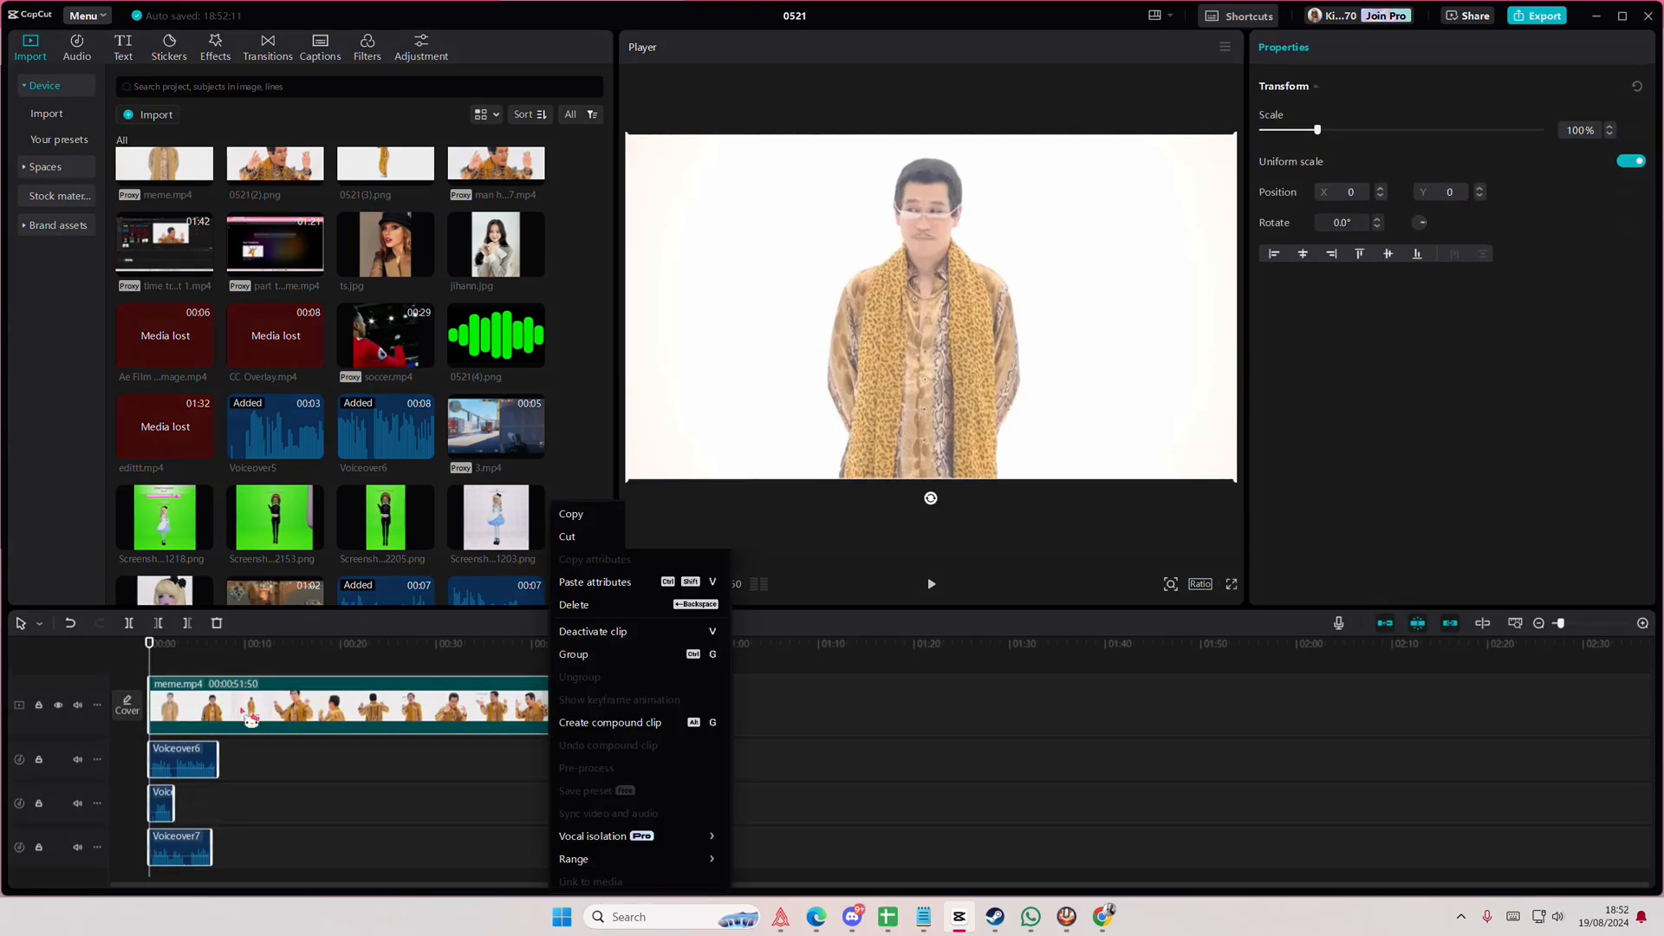
left_click(610, 723)
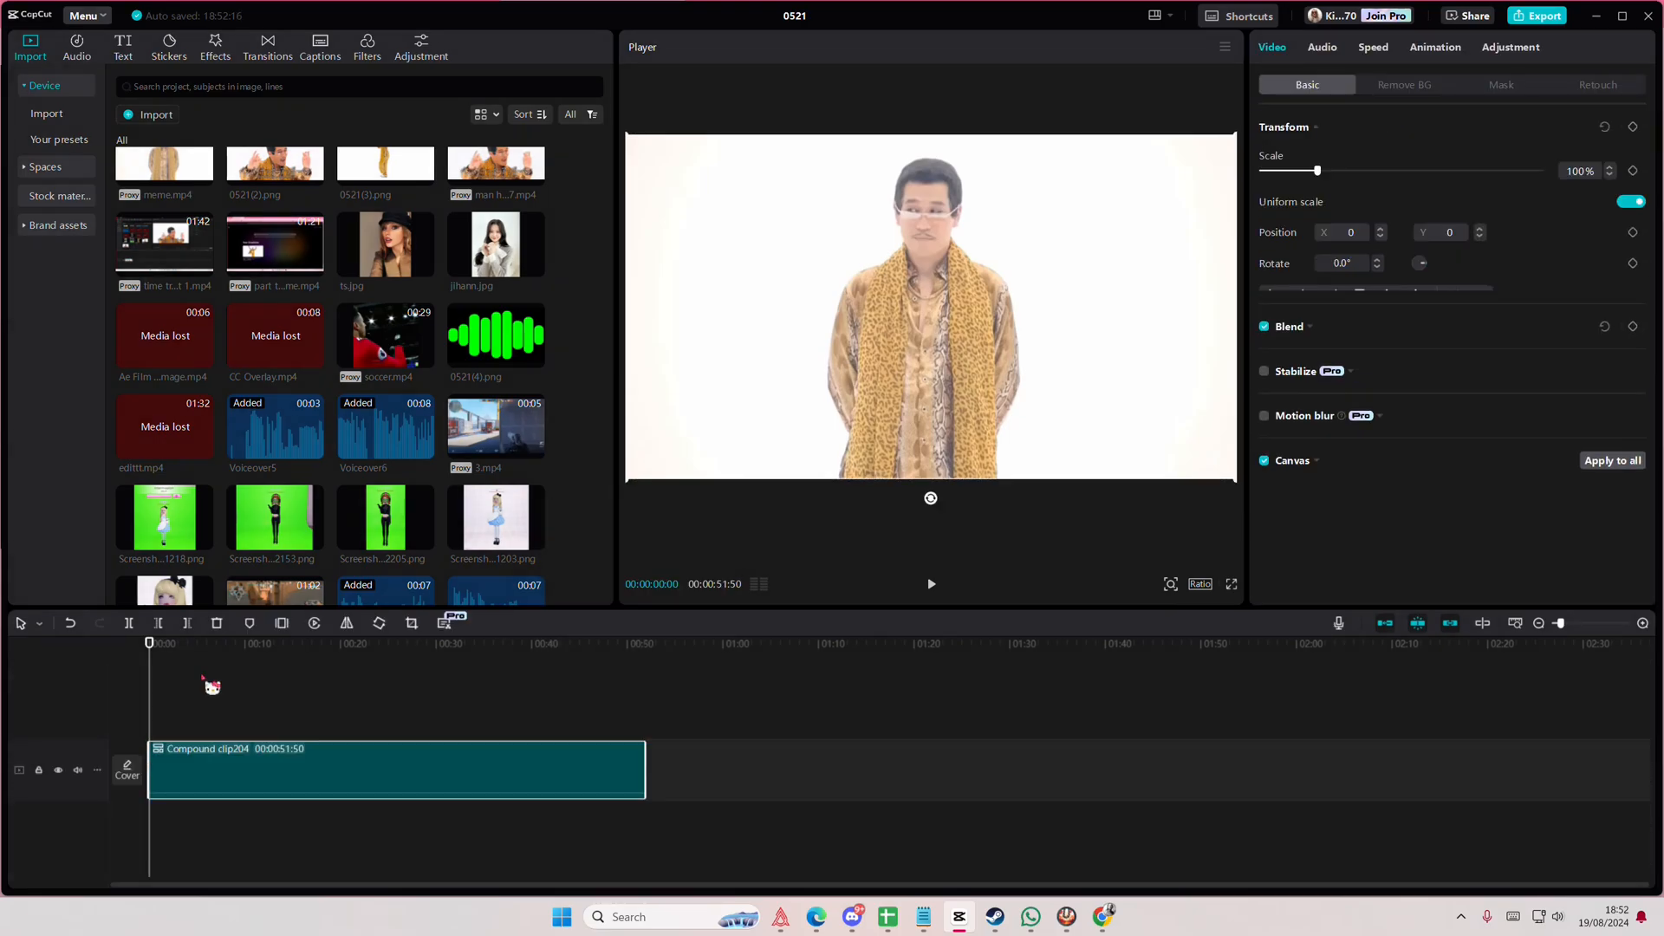